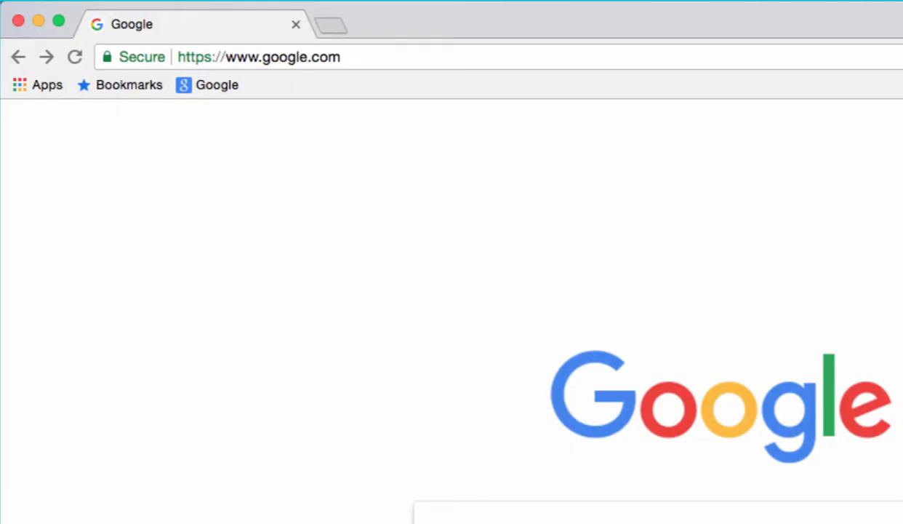
{"action": "mouse_move", "coordinate": [672, 453]}
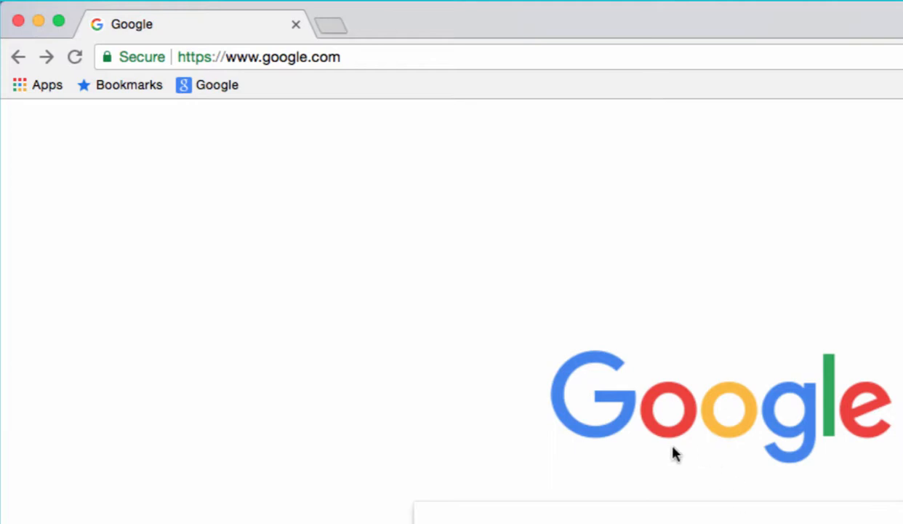
{"action": "mouse_move", "coordinate": [523, 436]}
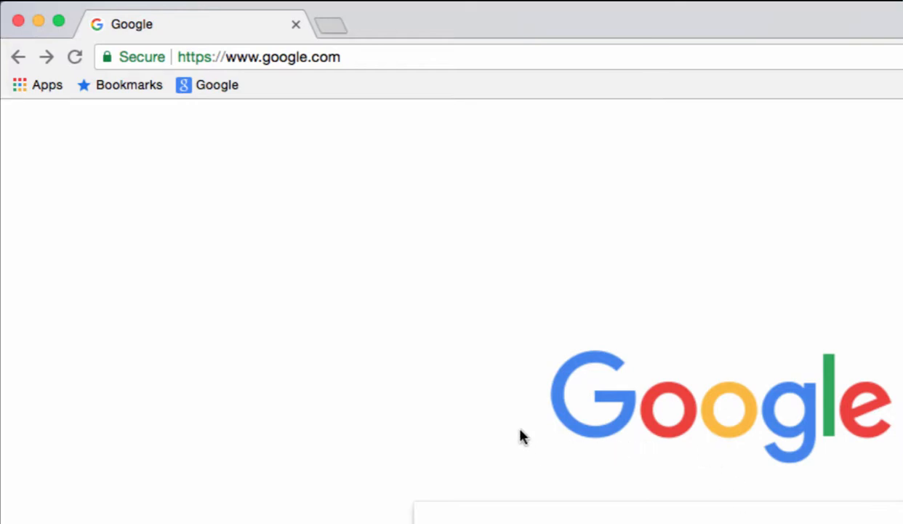
- Navigate to African Storybook's Make section to reach the login page
{"action": "type", "text": "wetransfer.com"}
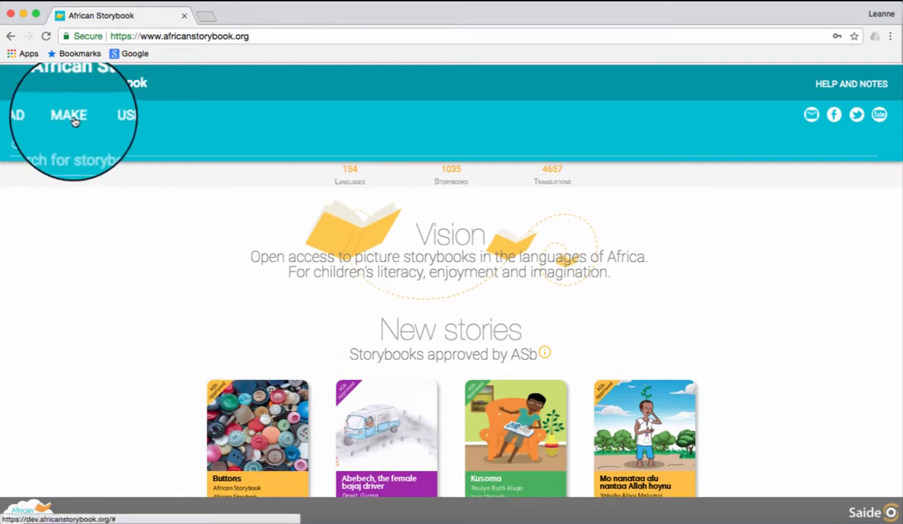
{"action": "left_click", "coordinate": [127, 115]}
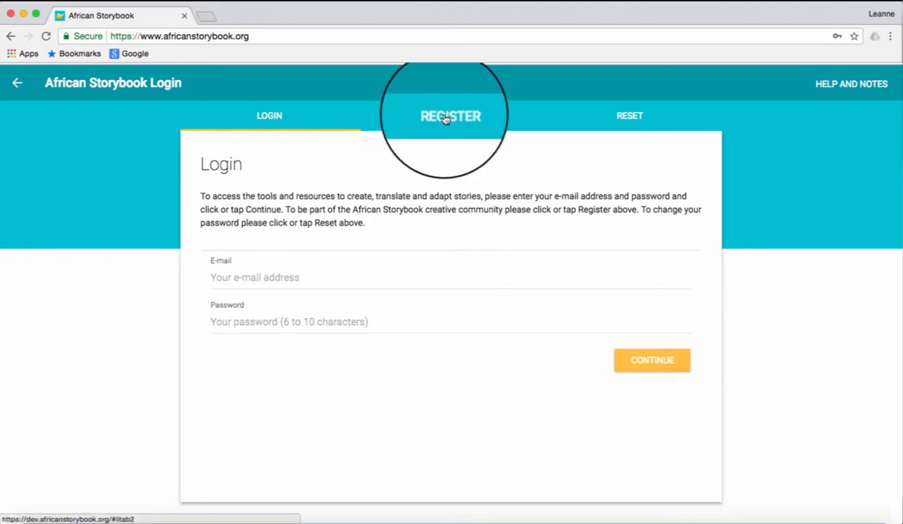
- Show the Registration form with name, email, password and verification code fields
{"action": "left_click", "coordinate": [449, 115]}
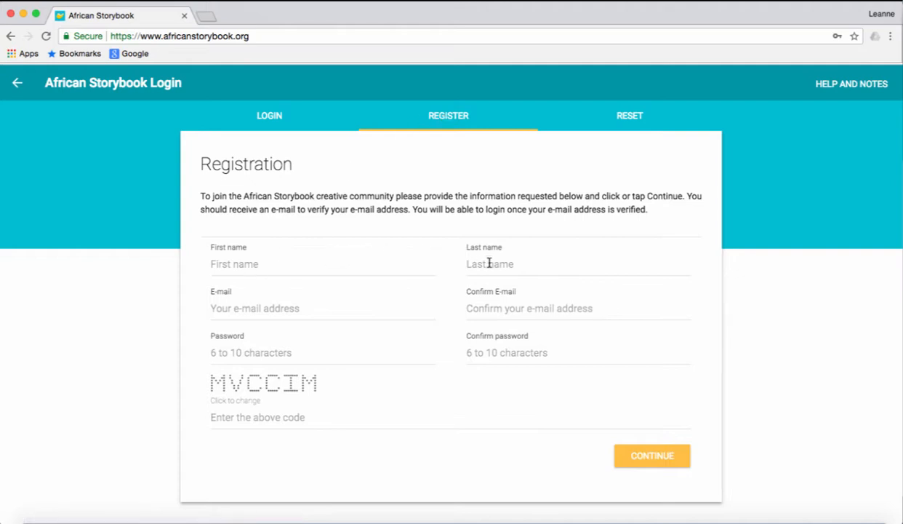
{"action": "mouse_move", "coordinate": [286, 264]}
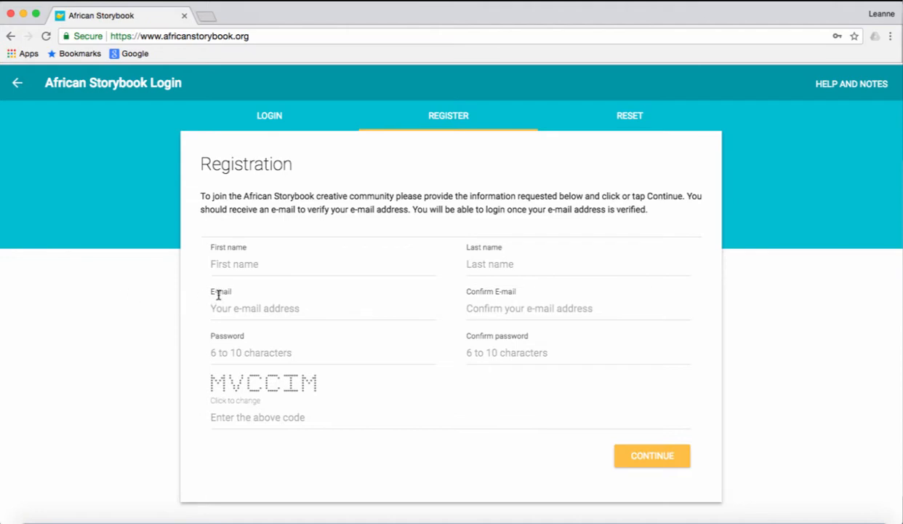
{"action": "mouse_move", "coordinate": [473, 296]}
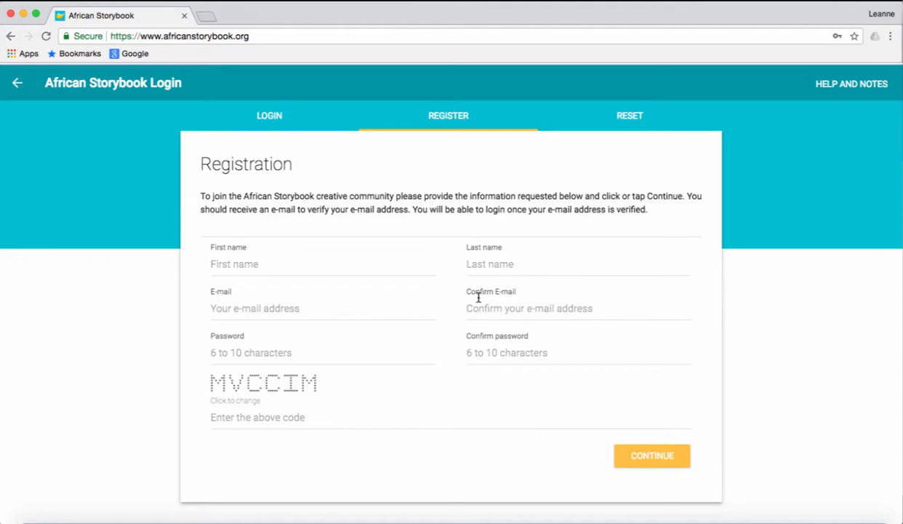
{"action": "mouse_move", "coordinate": [279, 354]}
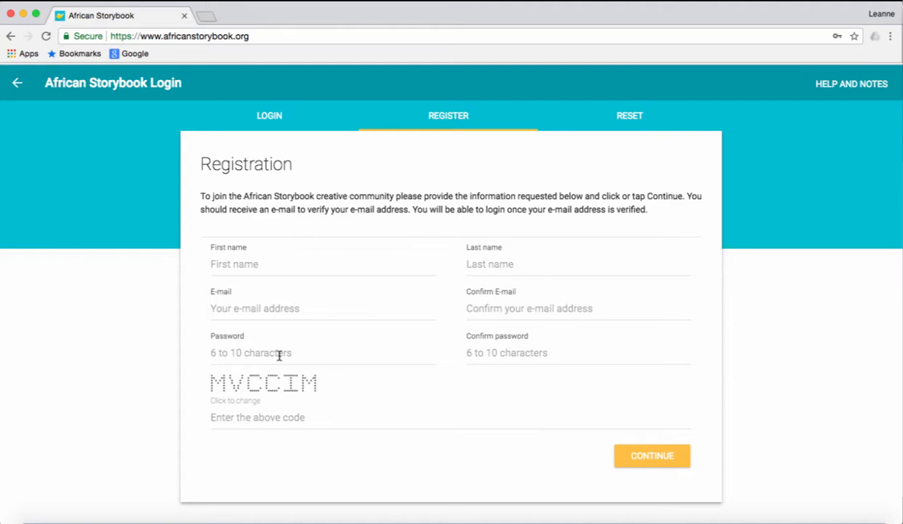
{"action": "mouse_move", "coordinate": [512, 369]}
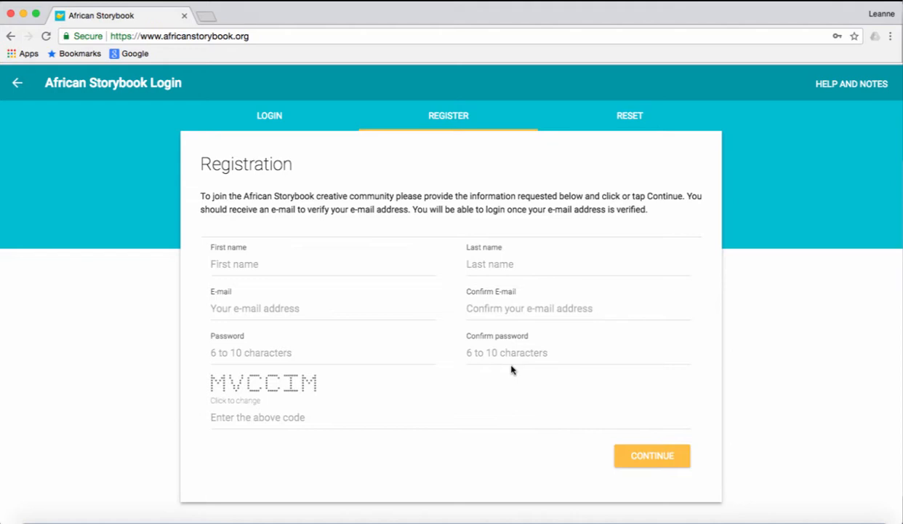
{"action": "mouse_move", "coordinate": [513, 357]}
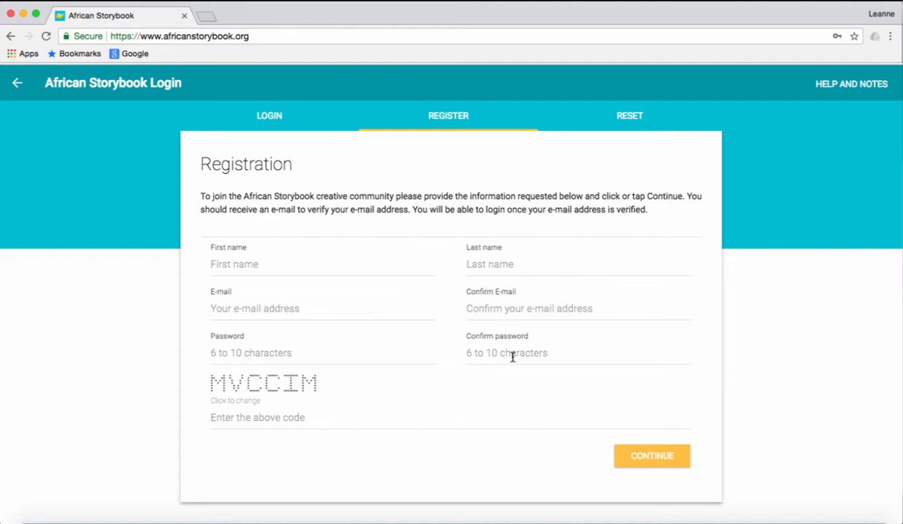
{"action": "mouse_move", "coordinate": [285, 424]}
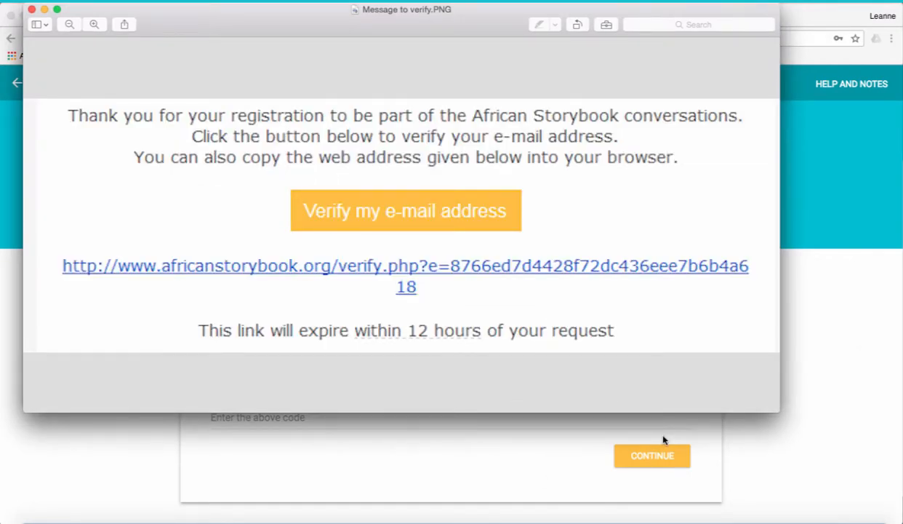
{"action": "mouse_move", "coordinate": [440, 219]}
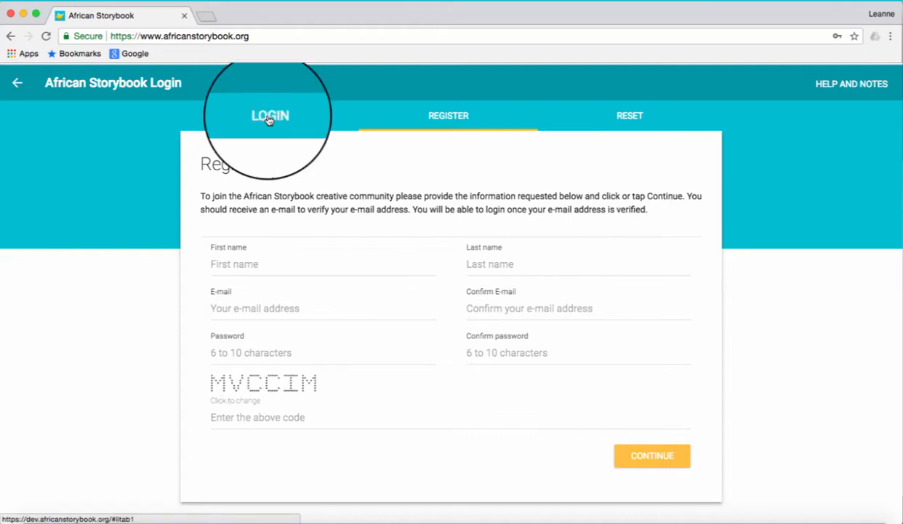
- Switch from Registration back to the email and password Login form
{"action": "left_click", "coordinate": [270, 114]}
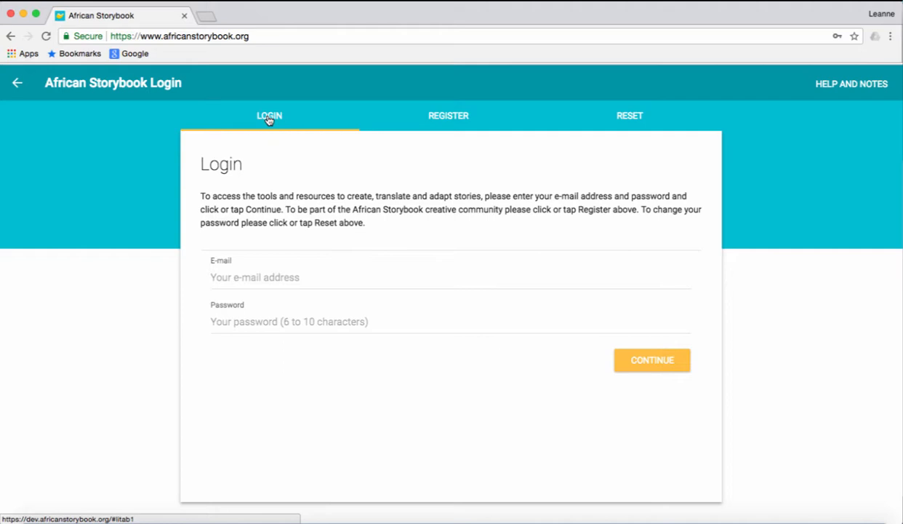
{"action": "mouse_move", "coordinate": [277, 138]}
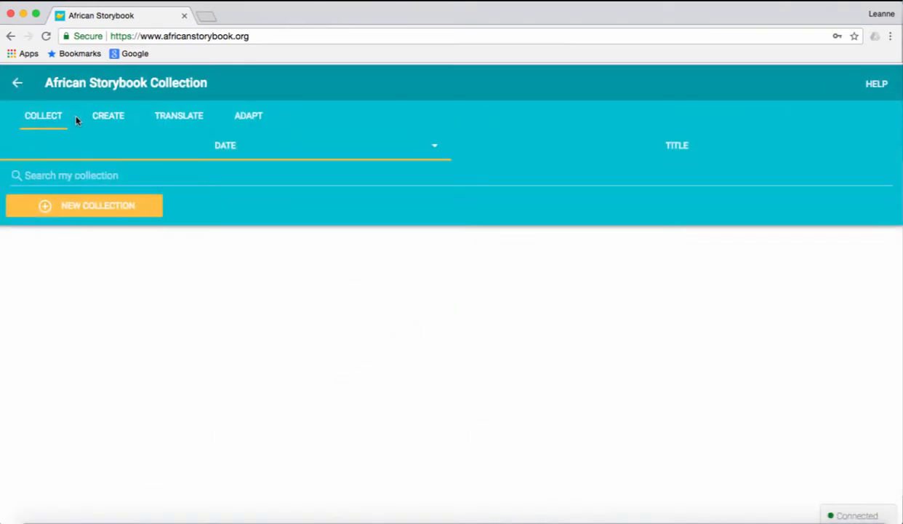
{"action": "mouse_move", "coordinate": [249, 116]}
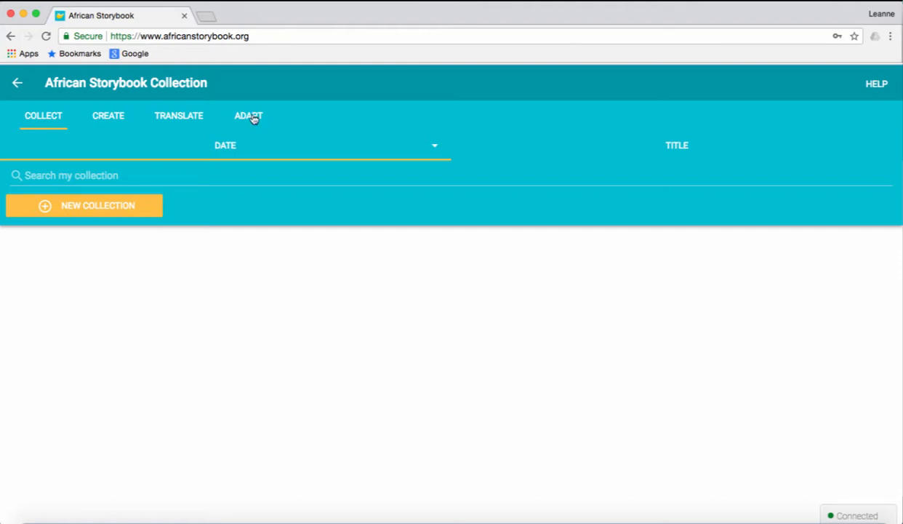
- Open the Translate section listing two existing translations and start a new translation
{"action": "left_click", "coordinate": [178, 115]}
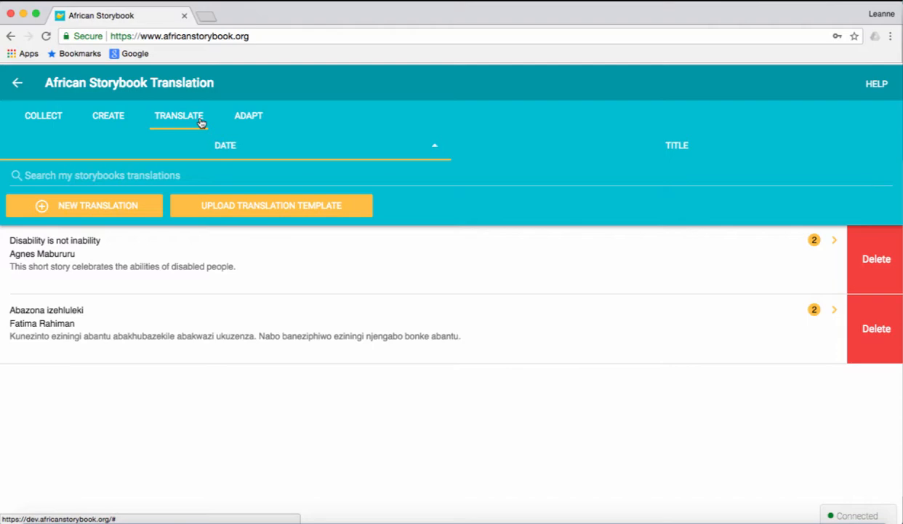
{"action": "left_click", "coordinate": [83, 205]}
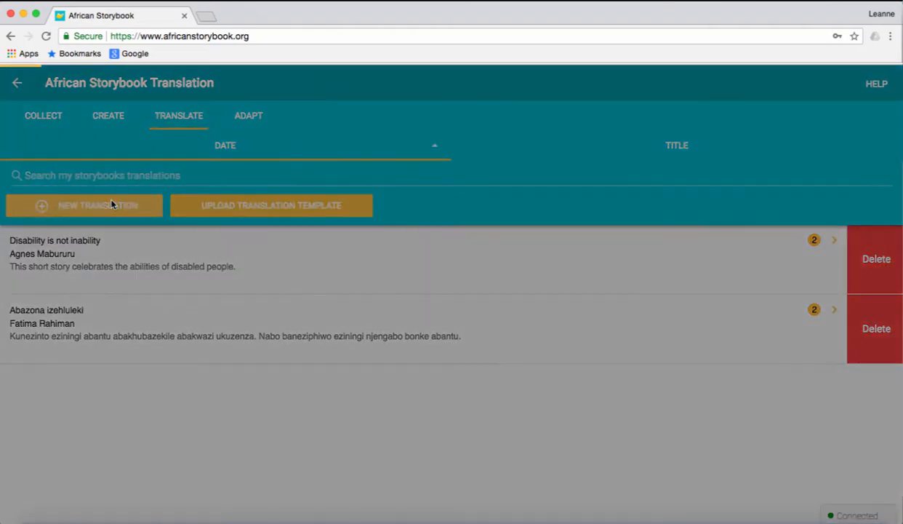
- Find 'Disability is not inability' and start translating it online
{"action": "left_click", "coordinate": [84, 205]}
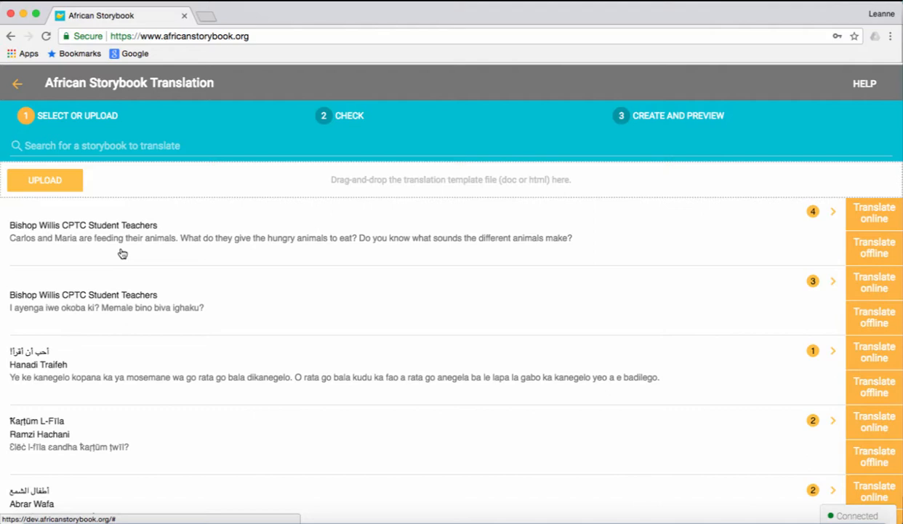
{"action": "mouse_move", "coordinate": [152, 268]}
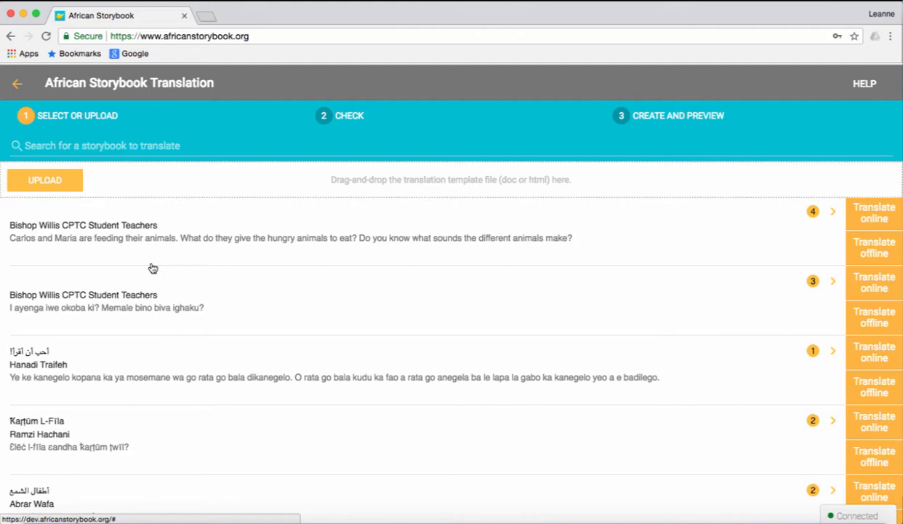
{"action": "mouse_move", "coordinate": [131, 190]}
{"action": "type", "text": "disability"}
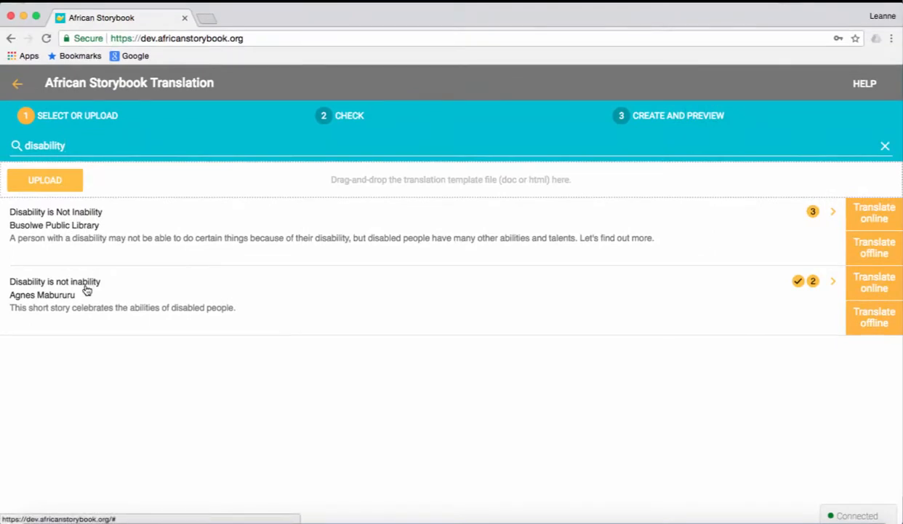
{"action": "mouse_move", "coordinate": [92, 251]}
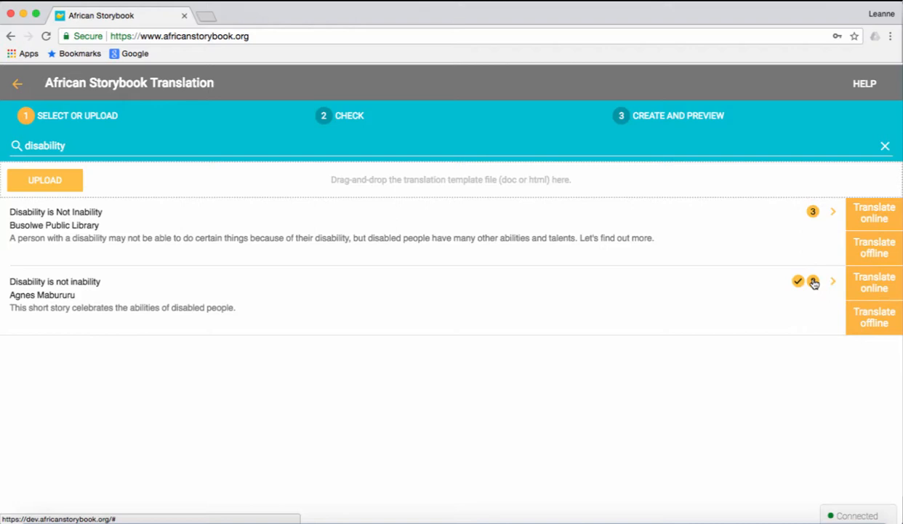
{"action": "mouse_move", "coordinate": [813, 281]}
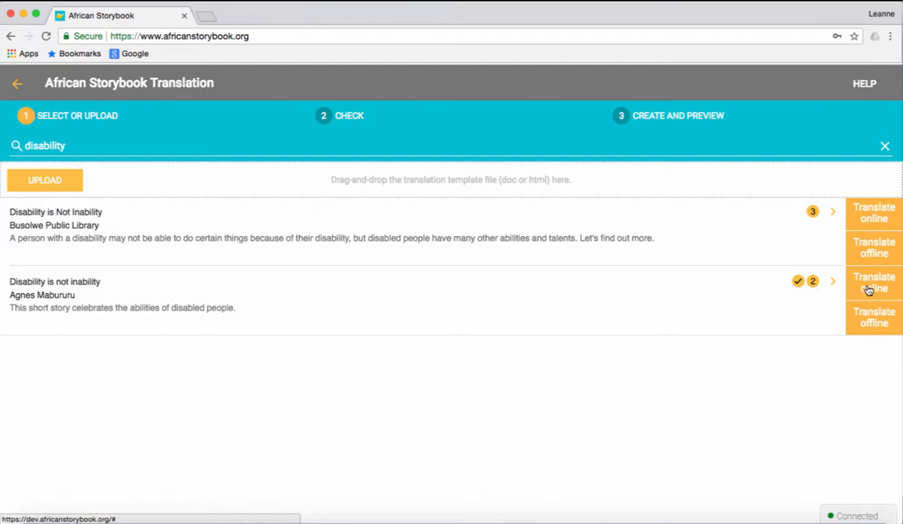
{"action": "left_click", "coordinate": [874, 282]}
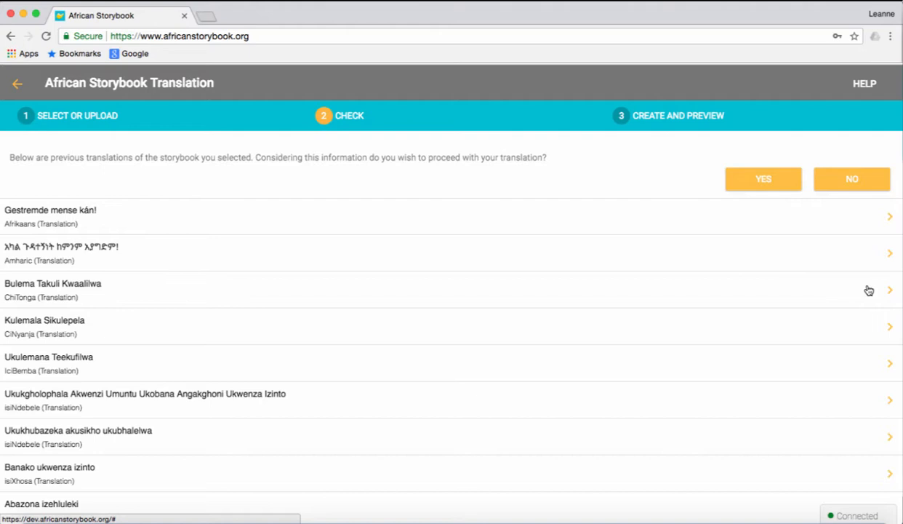
{"action": "mouse_move", "coordinate": [415, 267]}
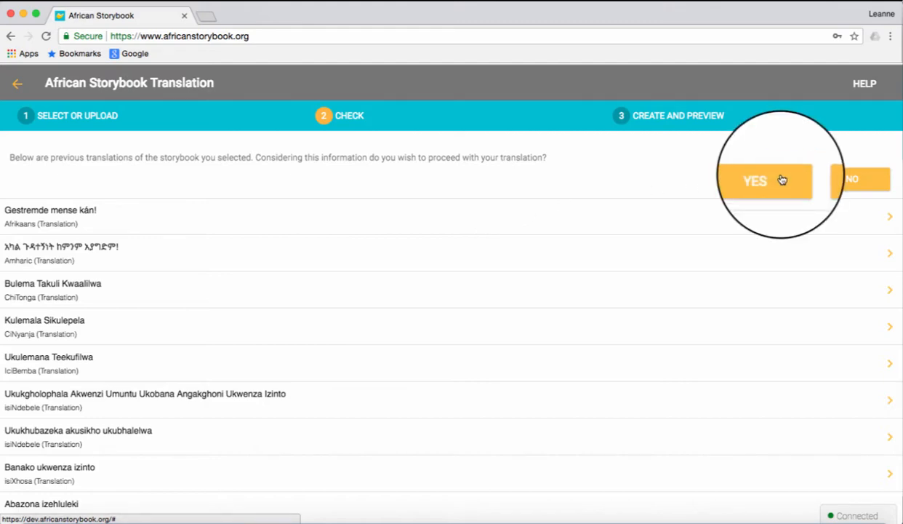
- Confirm a new translation after reviewing the story's previous translations
{"action": "left_click", "coordinate": [754, 180]}
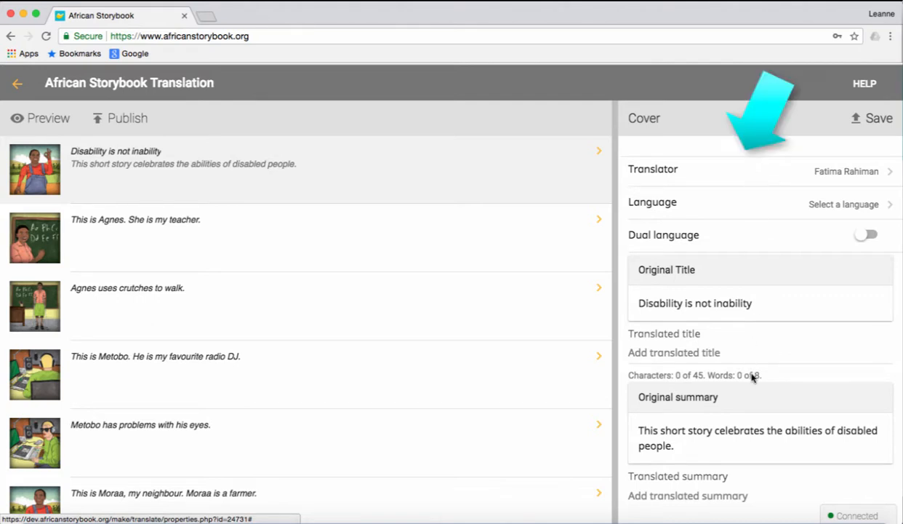
{"action": "mouse_move", "coordinate": [753, 337]}
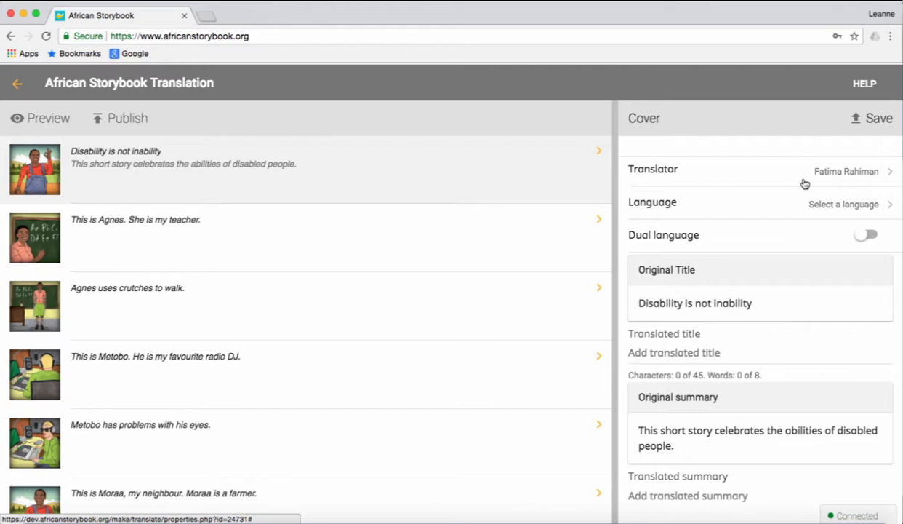
{"action": "mouse_move", "coordinate": [804, 184]}
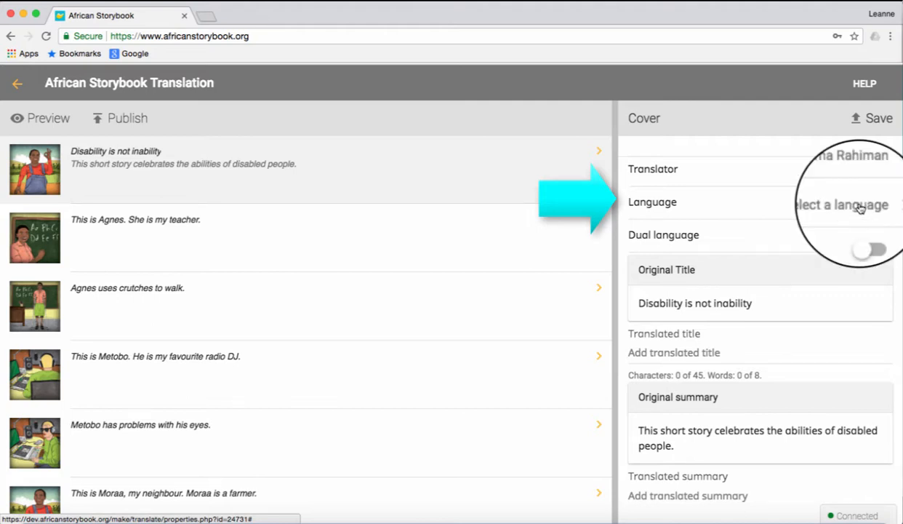
- Open the cover's Language list via 'Select a language'
{"action": "left_click", "coordinate": [842, 204]}
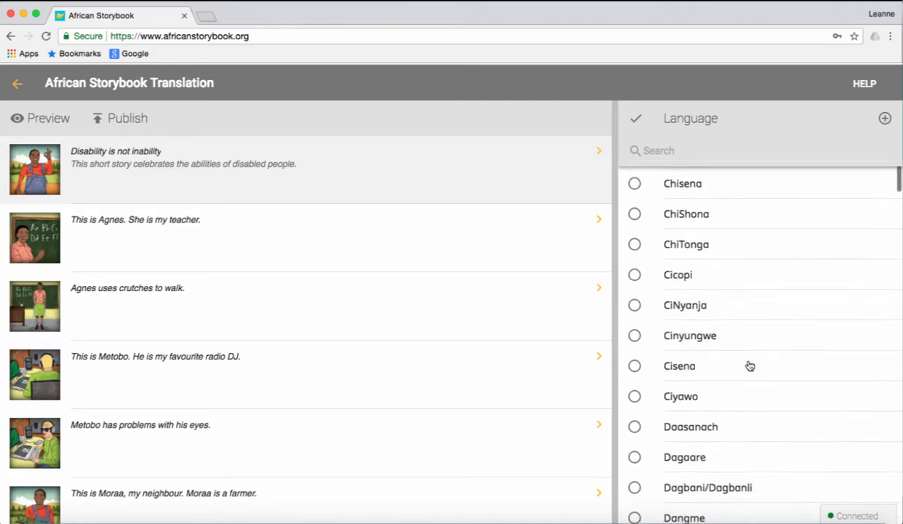
- Scroll the language list and pick isiZulu for the translation
{"action": "scroll", "scroll_direction": "down", "scroll_amount": 3}
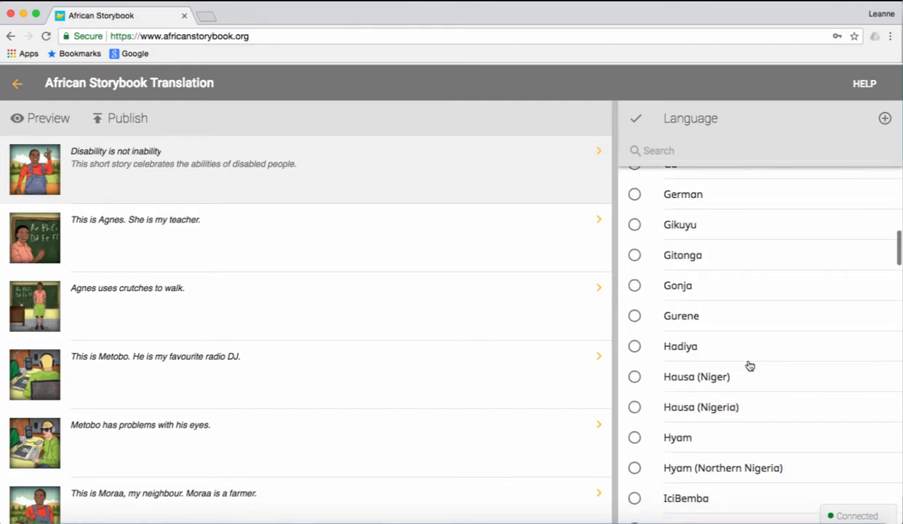
{"action": "scroll", "scroll_direction": "down", "scroll_amount": 3}
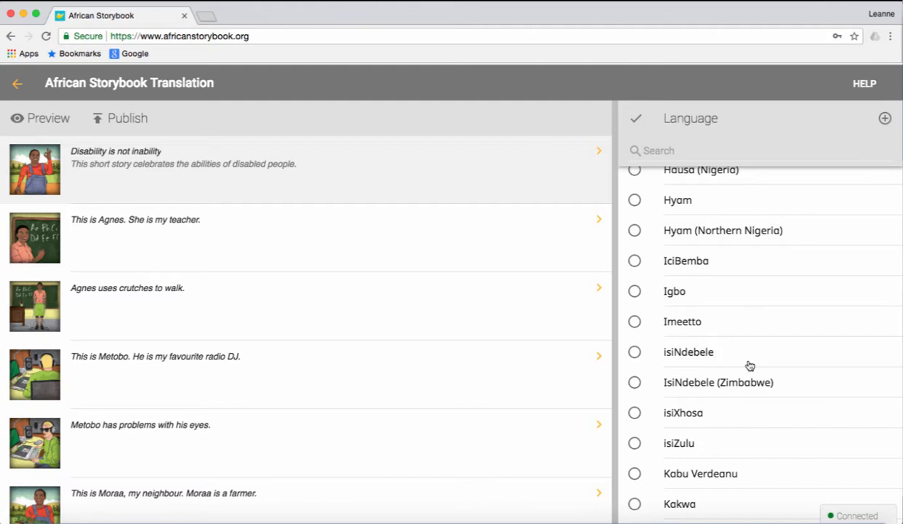
{"action": "left_click", "coordinate": [679, 442]}
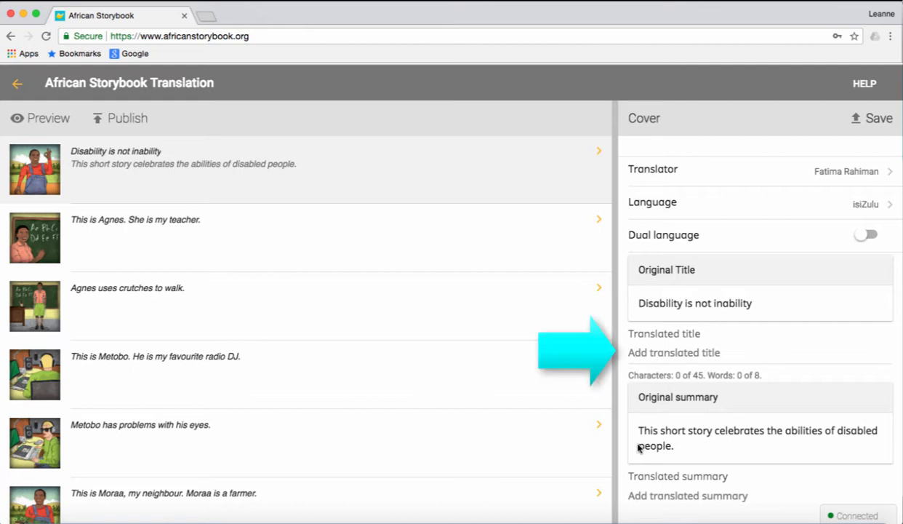
{"action": "mouse_move", "coordinate": [624, 449]}
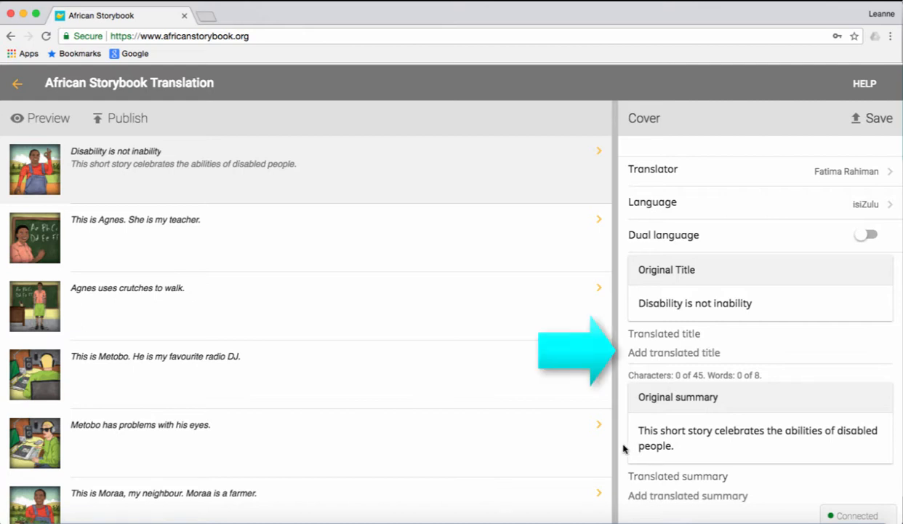
{"action": "left_click", "coordinate": [760, 352]}
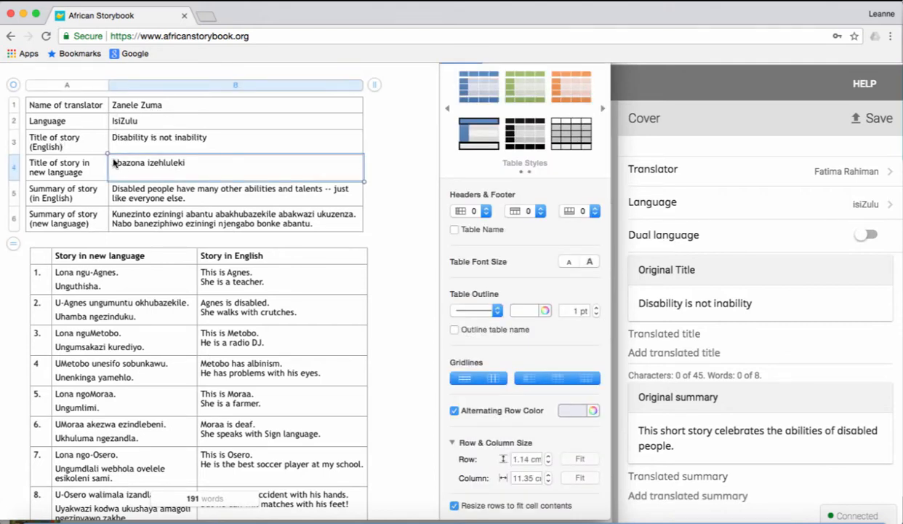
{"action": "double_click", "coordinate": [149, 163]}
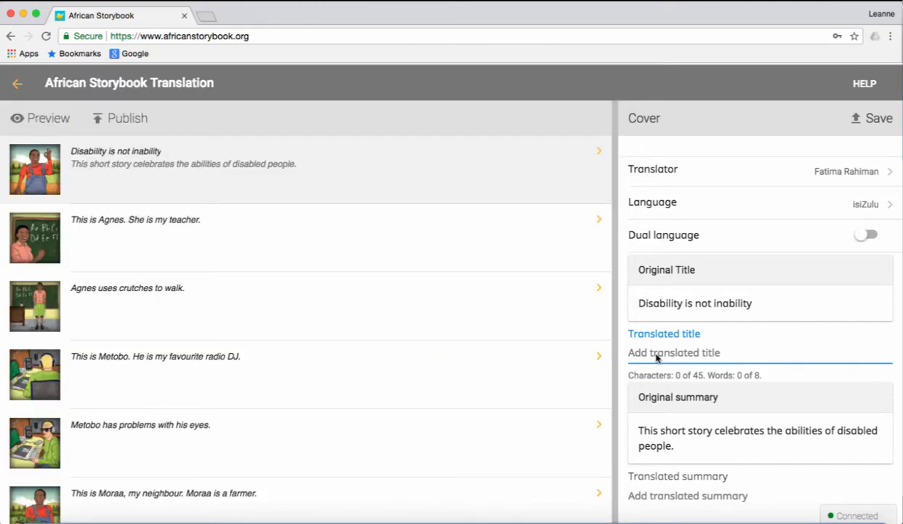
- Title the cover 'Abazona izehluleki' with its isiZulu summary and save
{"action": "type", "text": "Abazona izehluleki"}
{"action": "left_click", "coordinate": [760, 496]}
{"action": "type", "text": "Kunezinto eziningi abantu abakhubazekile abakwazi ukuzenza. Nabo baneziphiwo eziningi njengabo bonke abantu."}
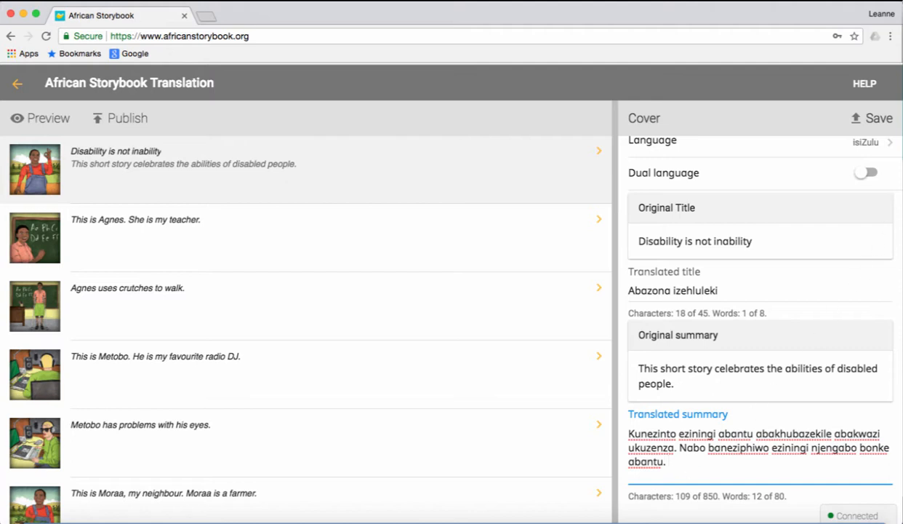
{"action": "left_click", "coordinate": [878, 117]}
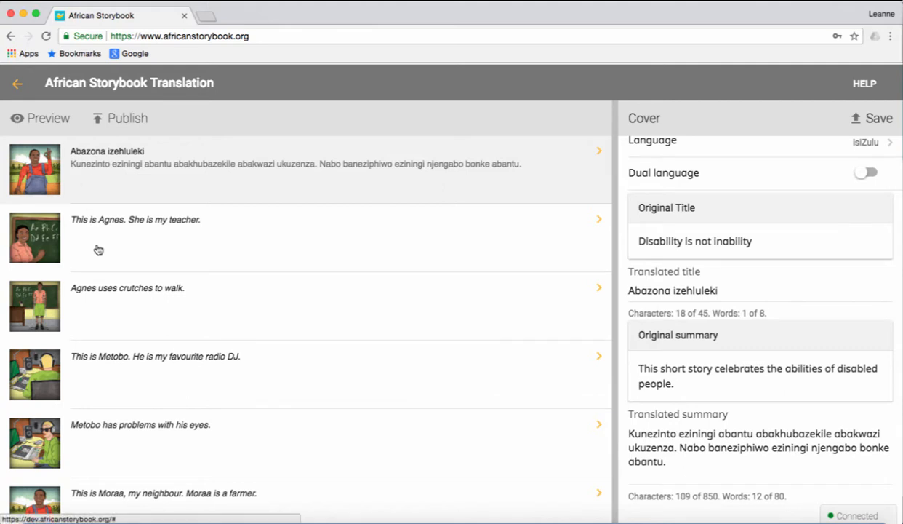
- Enter and save isiZulu text for story pages 1 through 8
{"action": "left_click", "coordinate": [134, 219]}
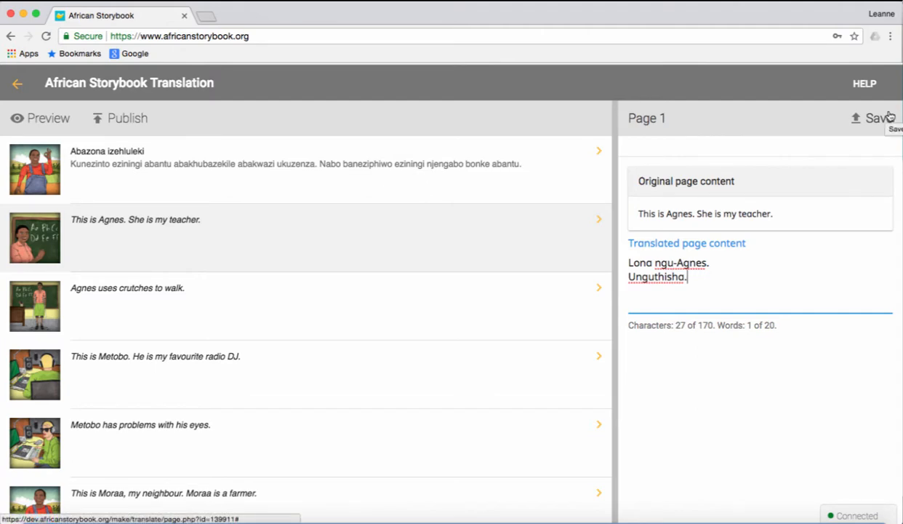
{"action": "left_click", "coordinate": [879, 118]}
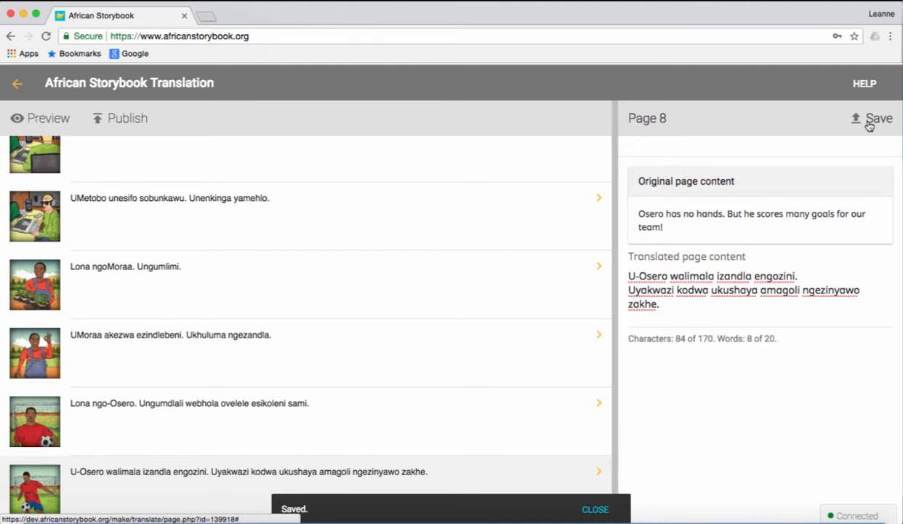
{"action": "left_click", "coordinate": [595, 508]}
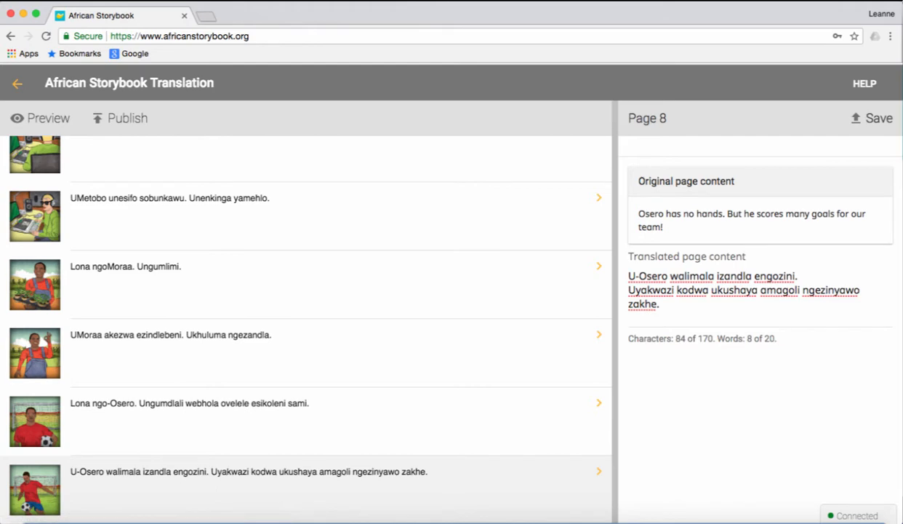
{"action": "mouse_move", "coordinate": [48, 118]}
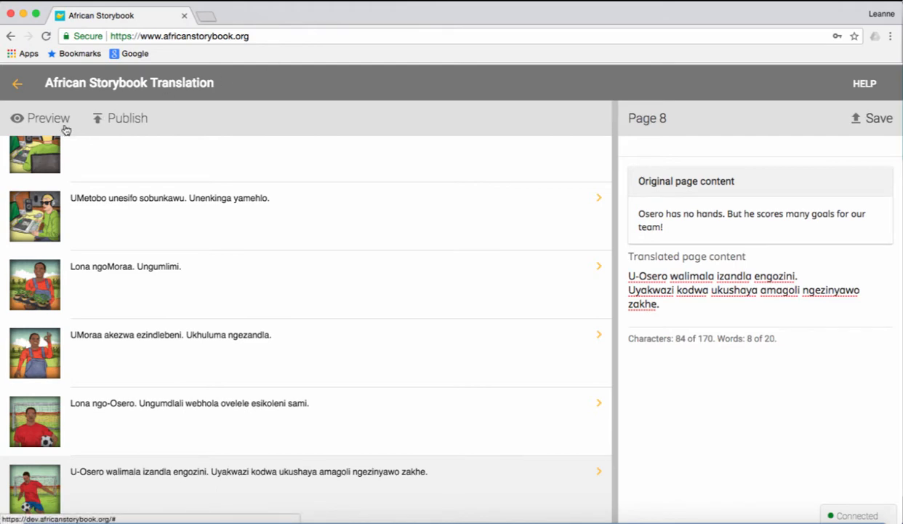
- Preview 'Abazona izehluleki' from the cover through every story page to the end
{"action": "left_click", "coordinate": [48, 118]}
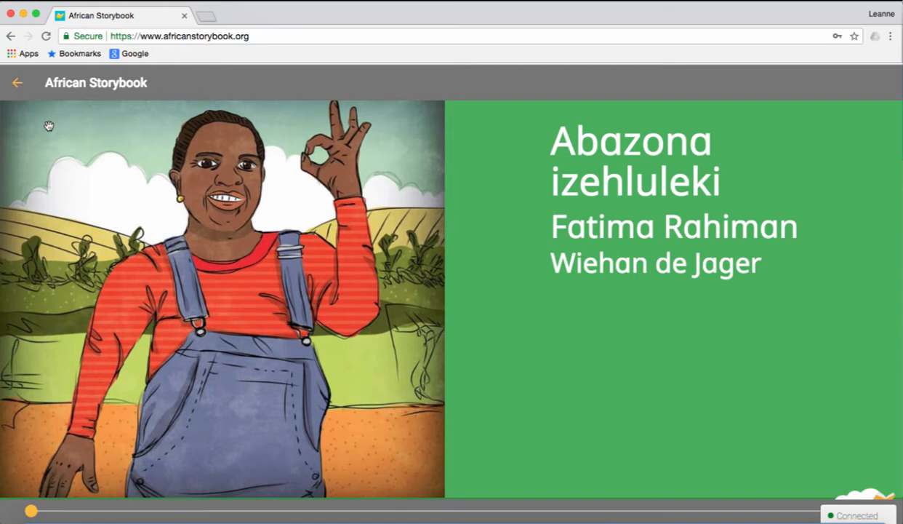
{"action": "mouse_move", "coordinate": [485, 250]}
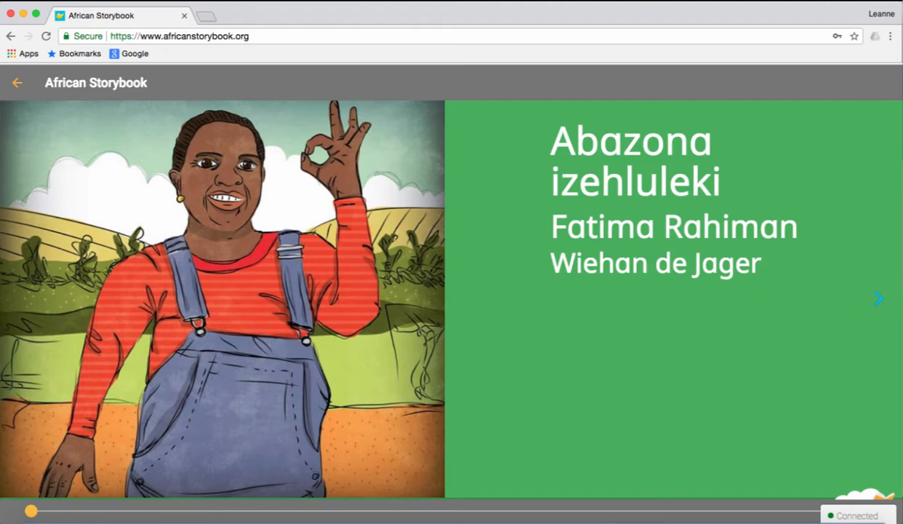
{"action": "left_click", "coordinate": [878, 298]}
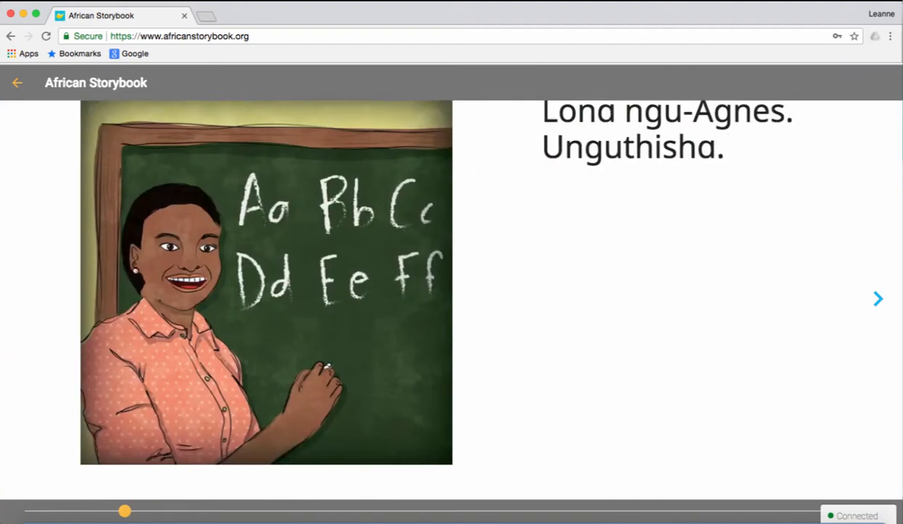
{"action": "left_click", "coordinate": [878, 298]}
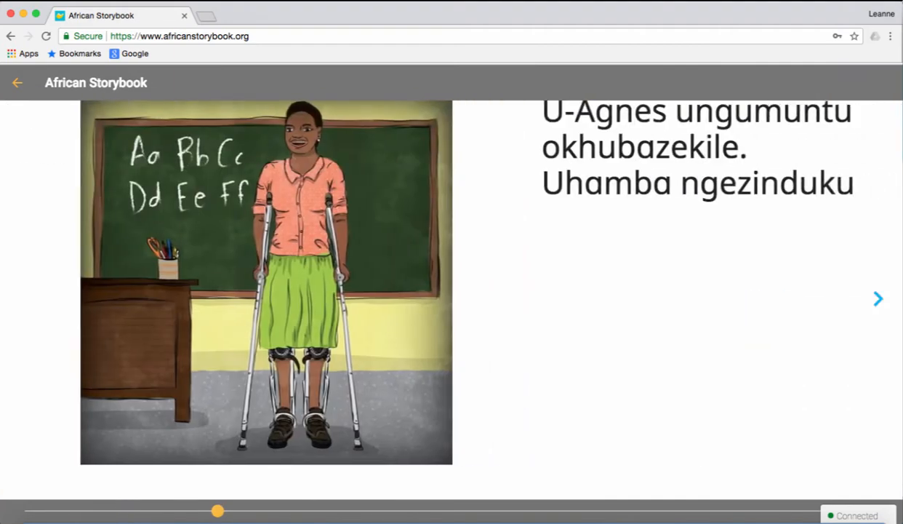
{"action": "left_click", "coordinate": [878, 298]}
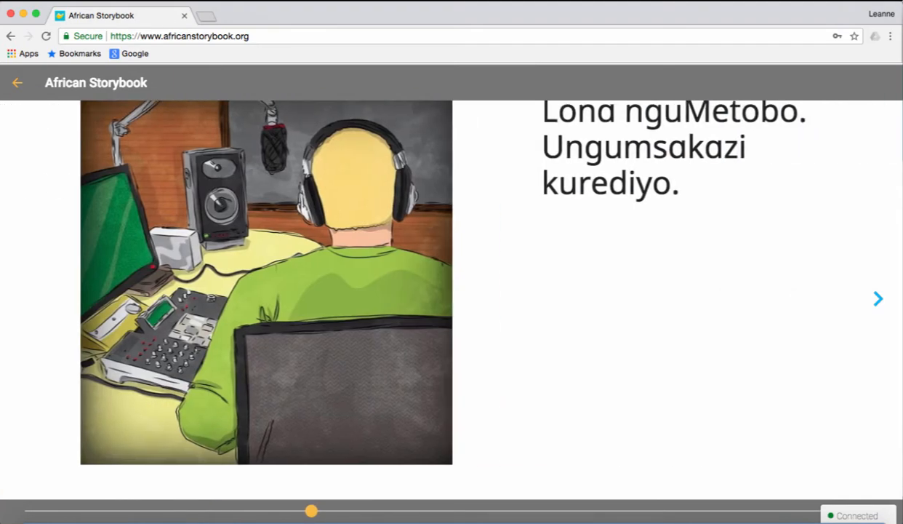
{"action": "left_click", "coordinate": [878, 298]}
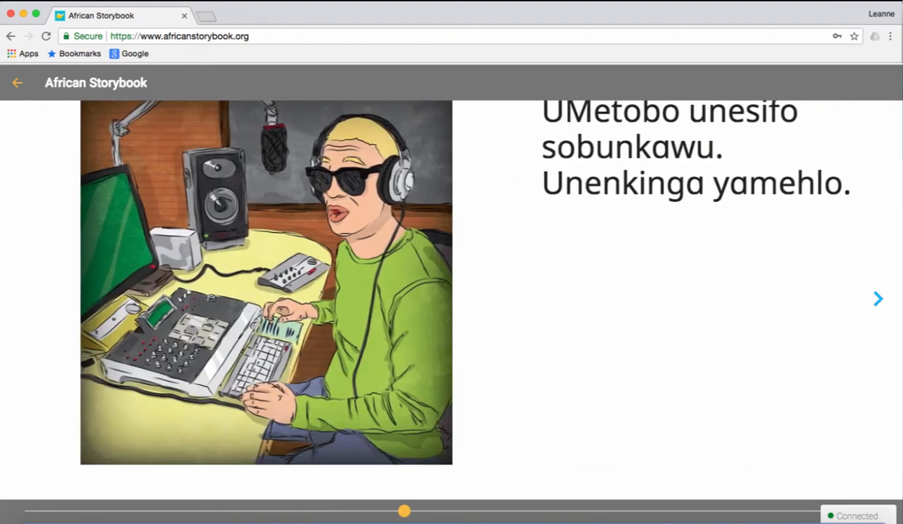
{"action": "left_click", "coordinate": [878, 298]}
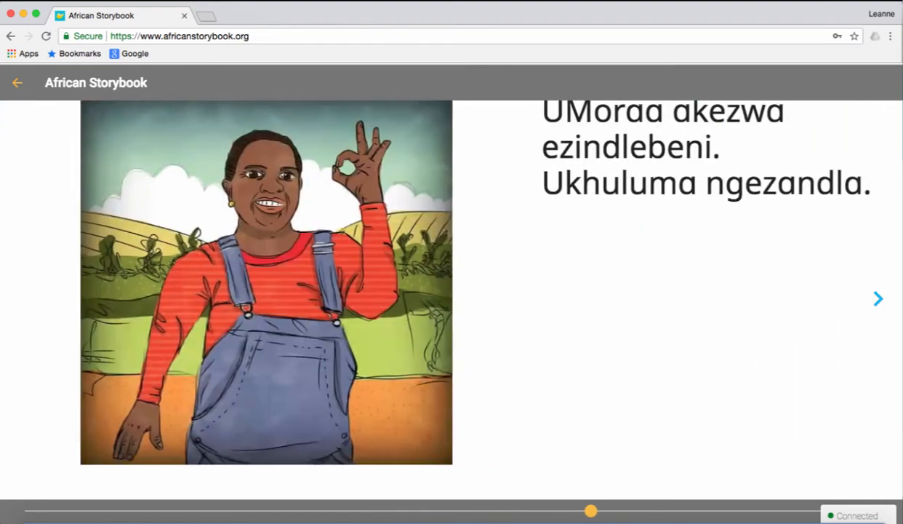
{"action": "left_click", "coordinate": [878, 298]}
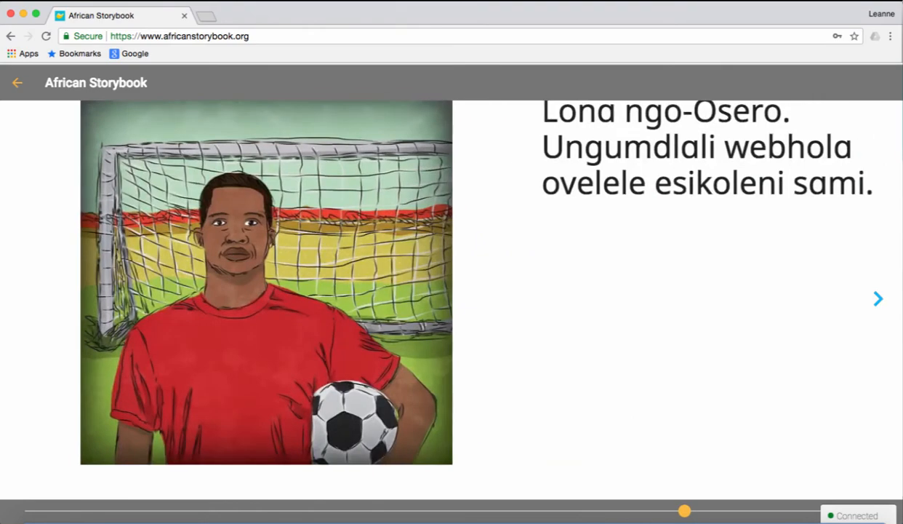
{"action": "left_click", "coordinate": [878, 298]}
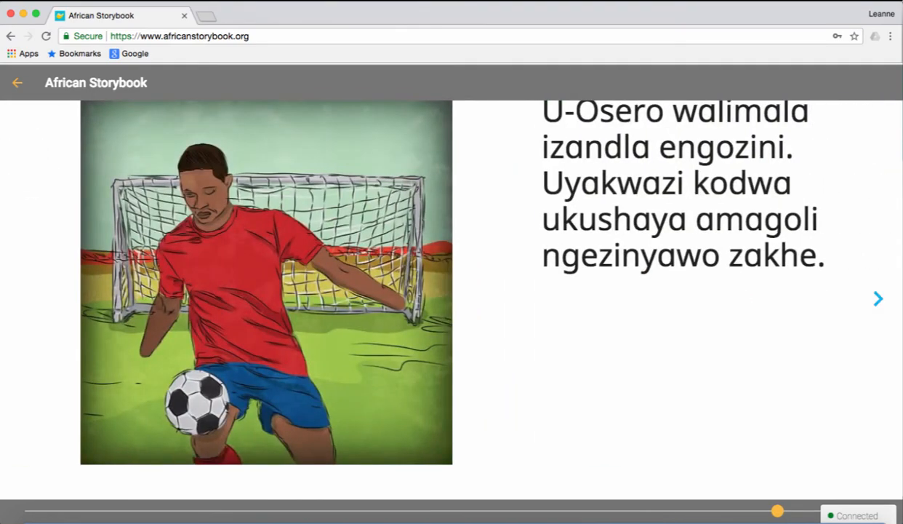
{"action": "left_click", "coordinate": [878, 298]}
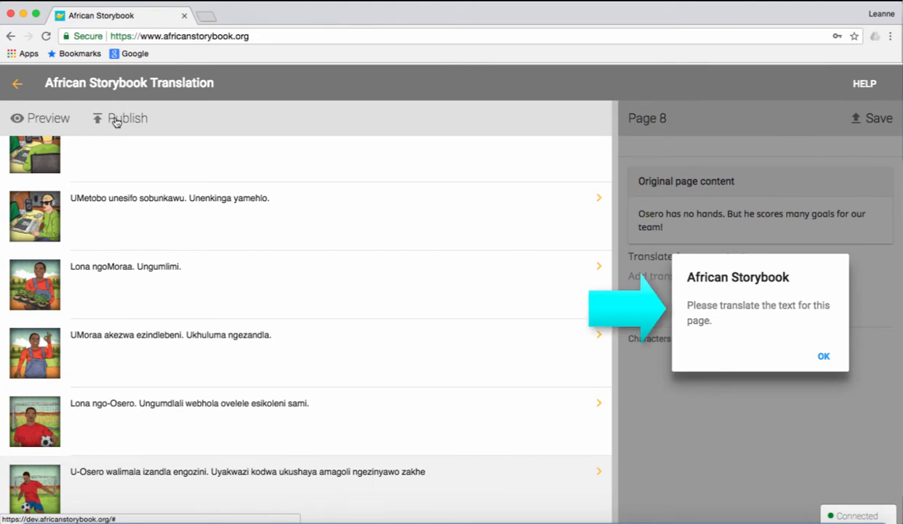
{"action": "mouse_move", "coordinate": [733, 371]}
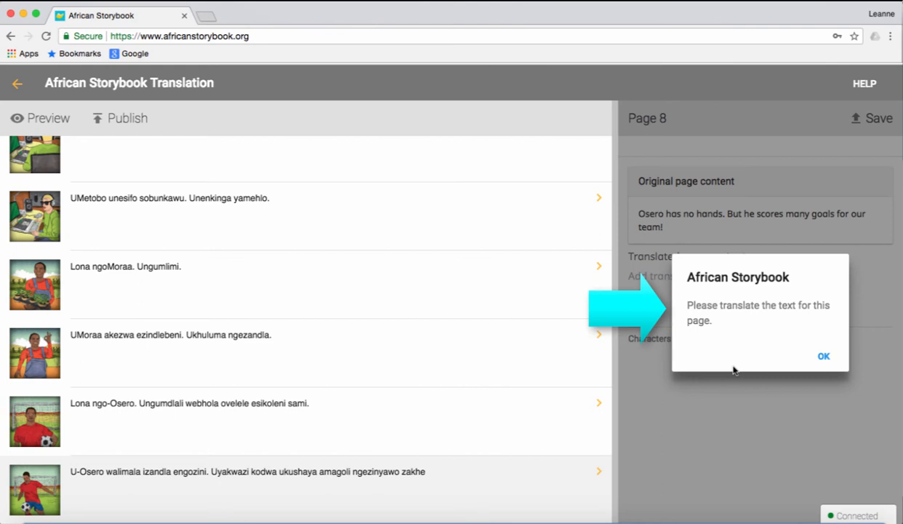
- Dismiss the untranslated-page warning and publish the isiZulu storybook 'Abazona izehluleki'
{"action": "left_click", "coordinate": [823, 356]}
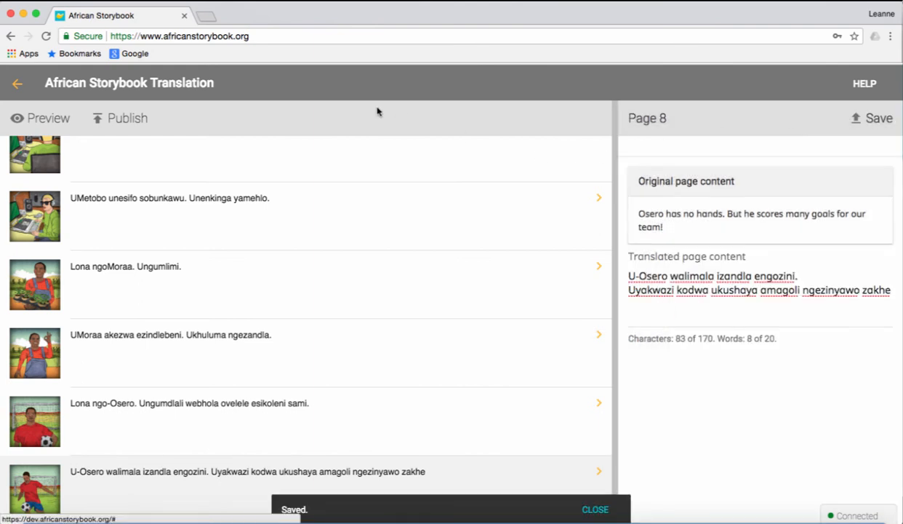
{"action": "left_click", "coordinate": [119, 118]}
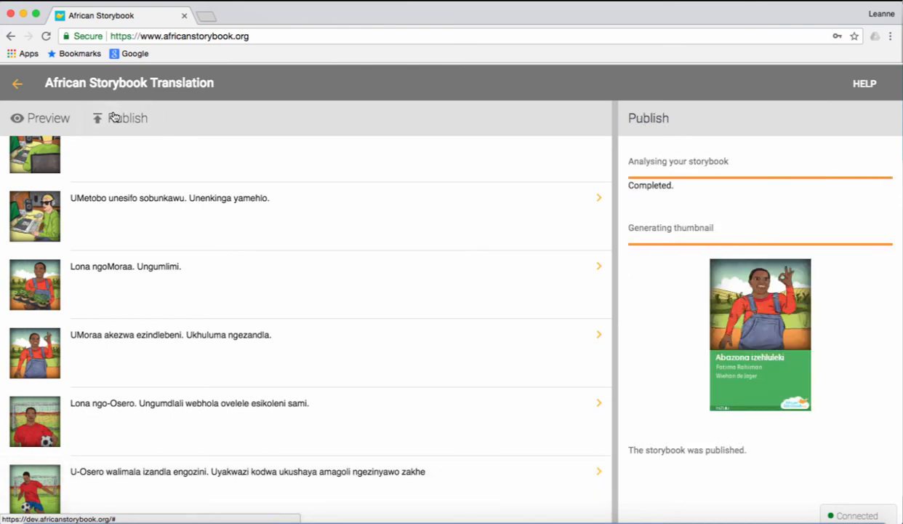
{"action": "left_click", "coordinate": [127, 118]}
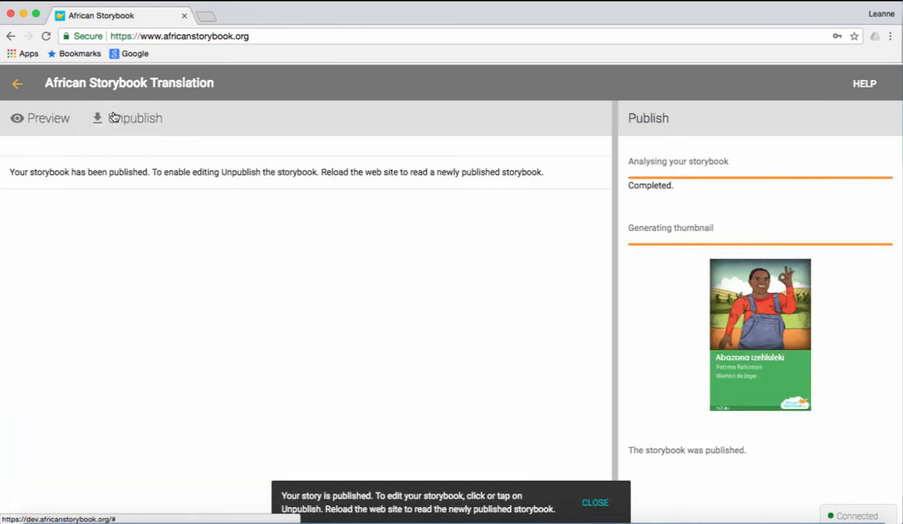
{"action": "mouse_move", "coordinate": [135, 118]}
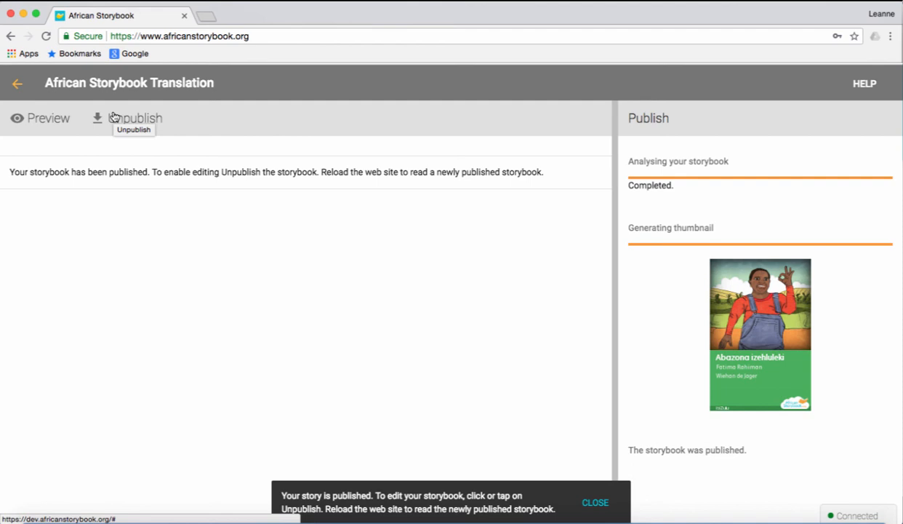